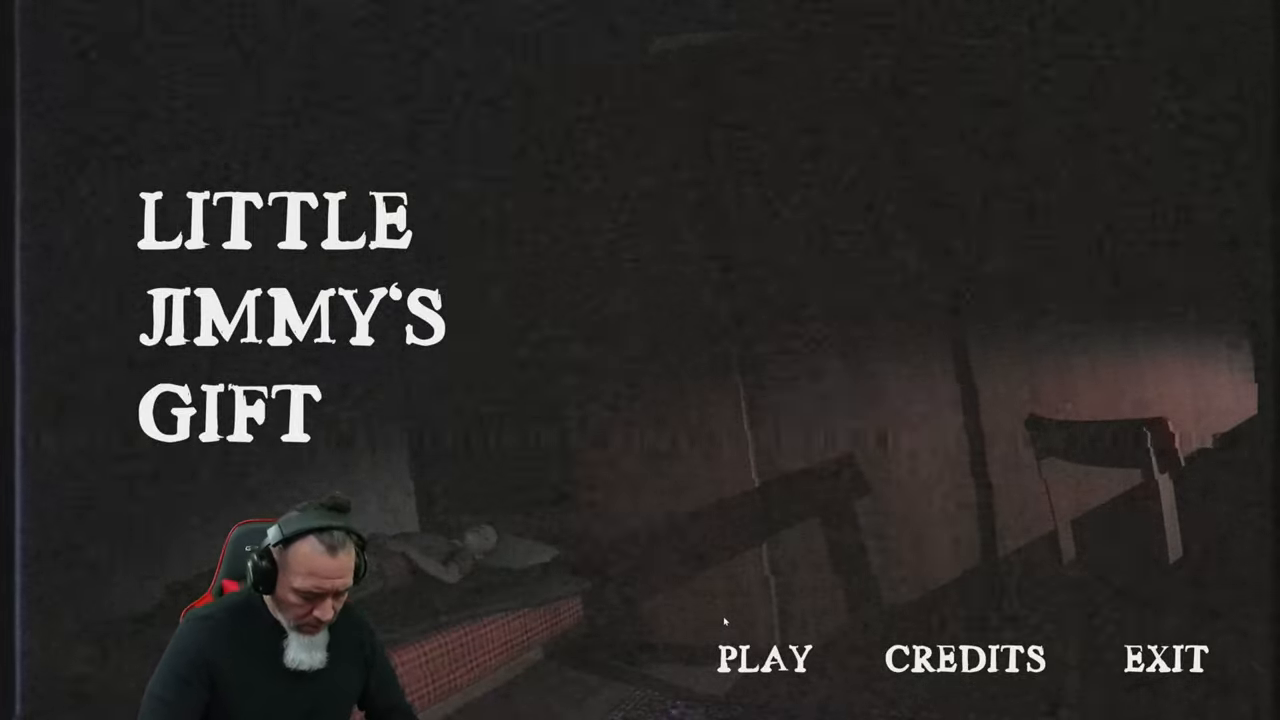
Step: Start a new game from the title menu and approach the radio
left_click(764, 658)
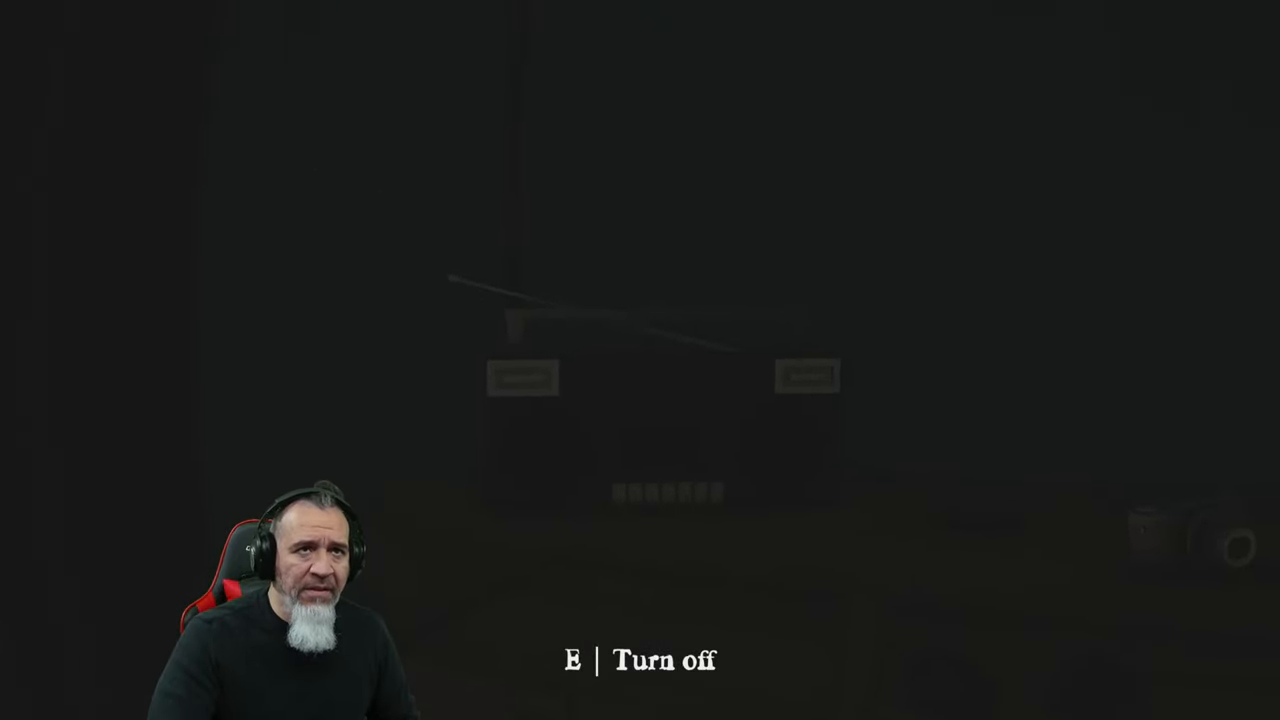
key("e")
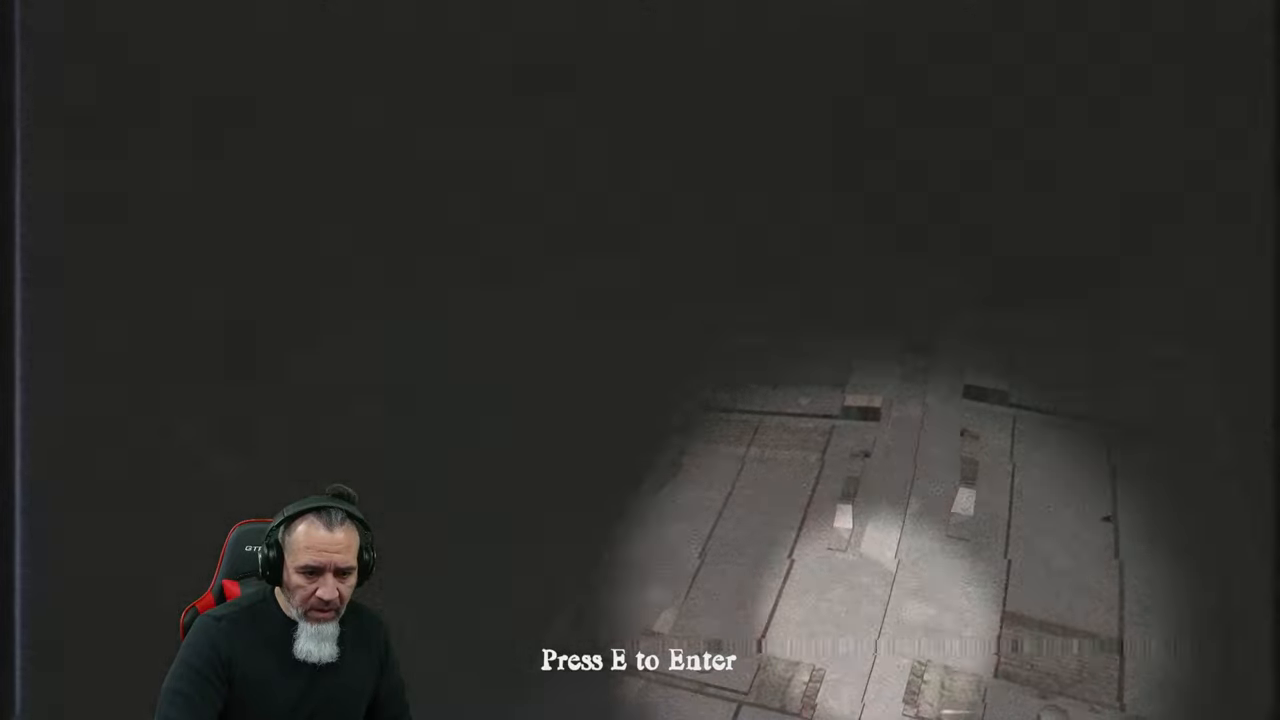
Step: Enter through the lit wooden floorboards at the 'Press E to Enter' spot
key("e")
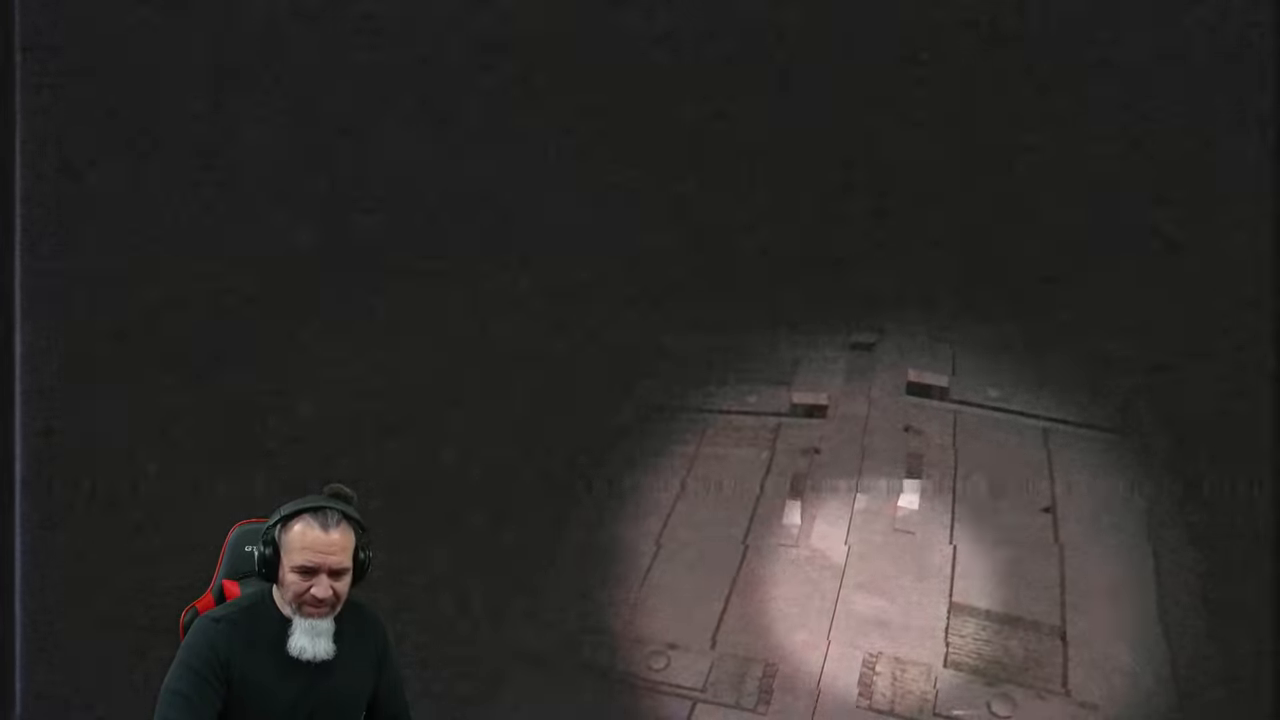